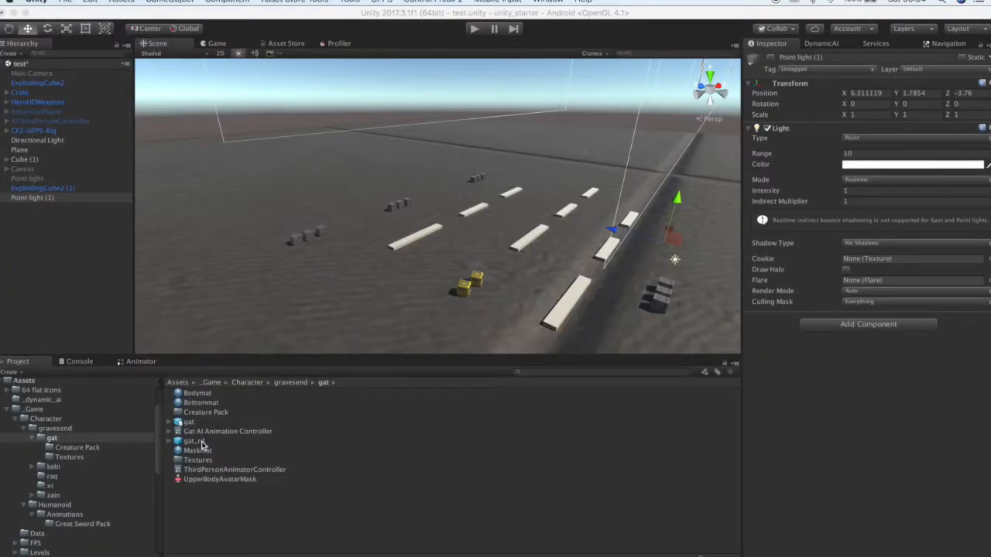
- Place the gat_rd ragdoll prefab into the scene as a new Animator-equipped object
{"action": "left_click", "coordinate": [194, 440]}
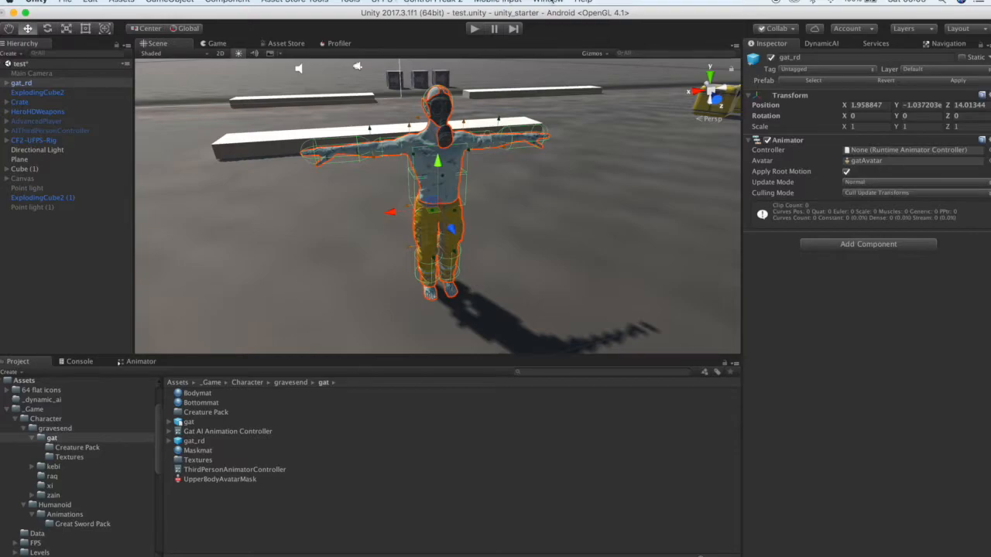
- Bring up the DynamicAI Humanoid creation window from the Window menu
{"action": "left_click", "coordinate": [546, 2]}
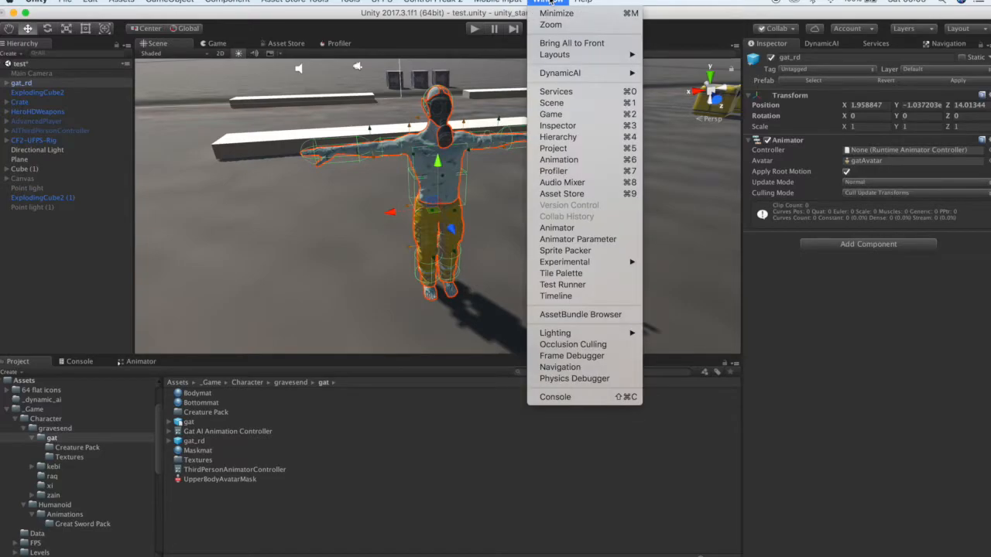
{"action": "mouse_move", "coordinate": [560, 73]}
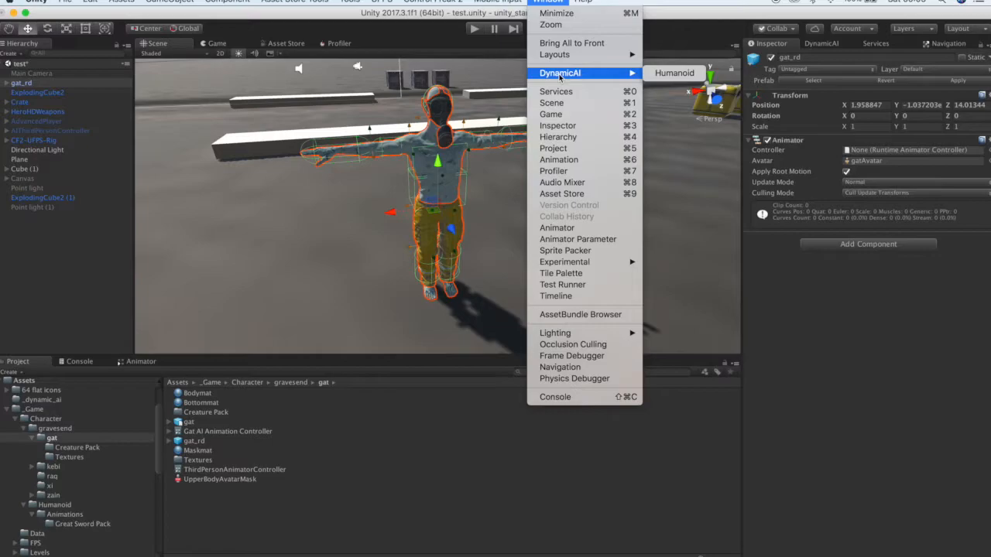
{"action": "mouse_move", "coordinate": [674, 73]}
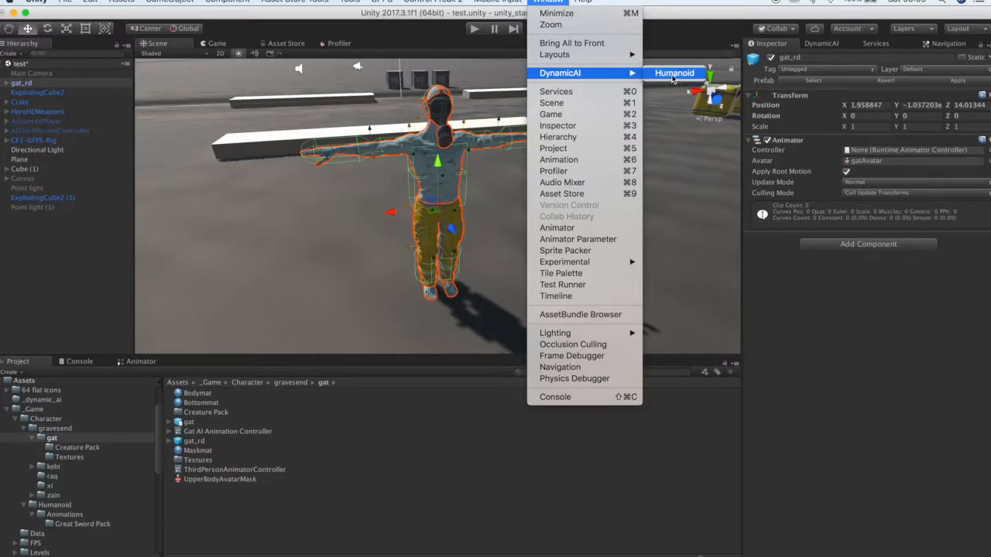
{"action": "mouse_move", "coordinate": [673, 79]}
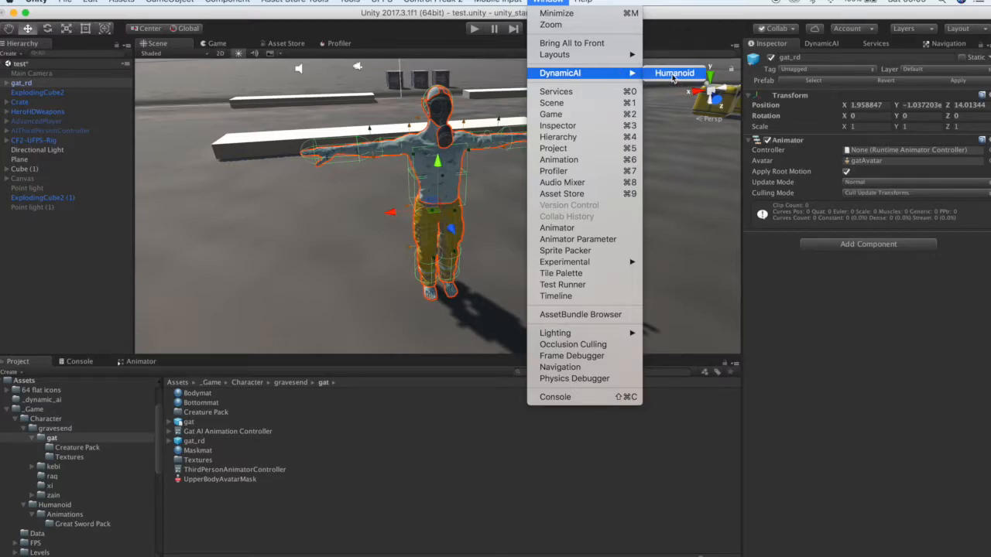
{"action": "left_click", "coordinate": [673, 73]}
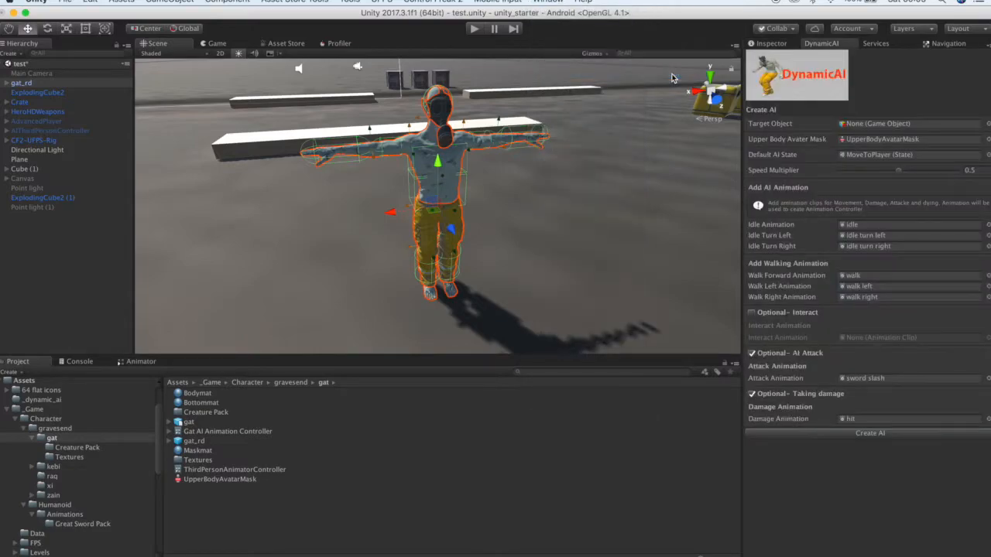
{"action": "mouse_move", "coordinate": [864, 141]}
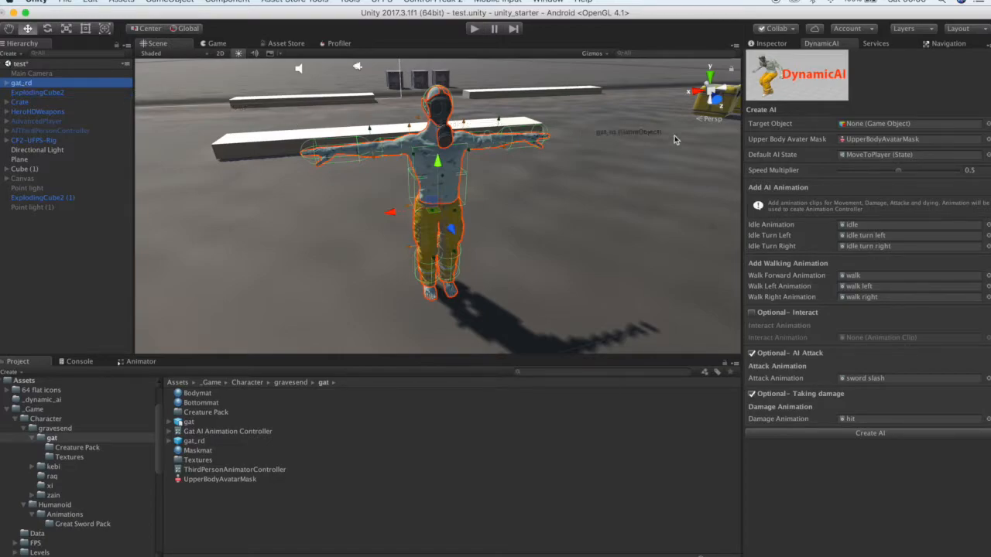
- Assign gat_rd as the DynamicAI agent's Target Object, filling its mask and default state
{"action": "left_click", "coordinate": [910, 123]}
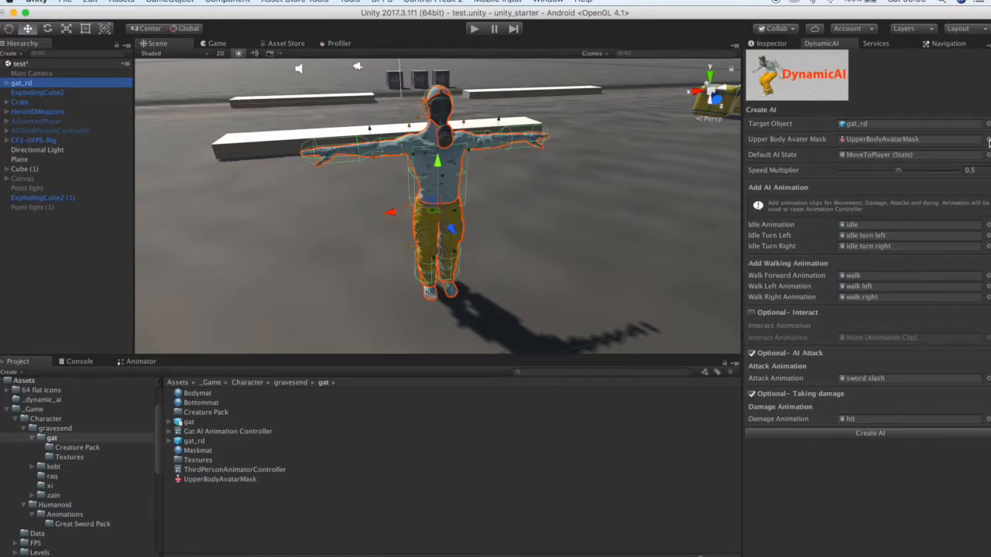
{"action": "left_click", "coordinate": [987, 139]}
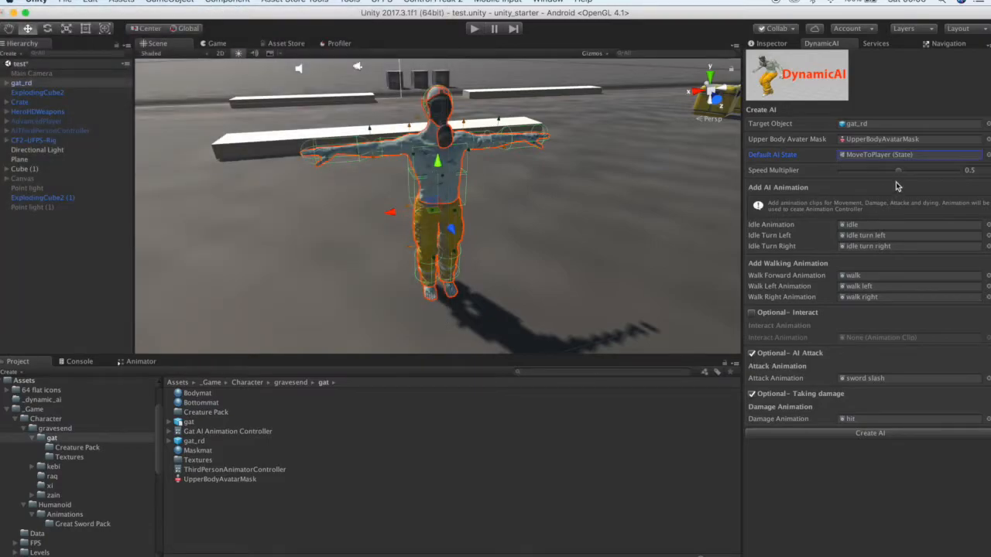
{"action": "mouse_move", "coordinate": [875, 190]}
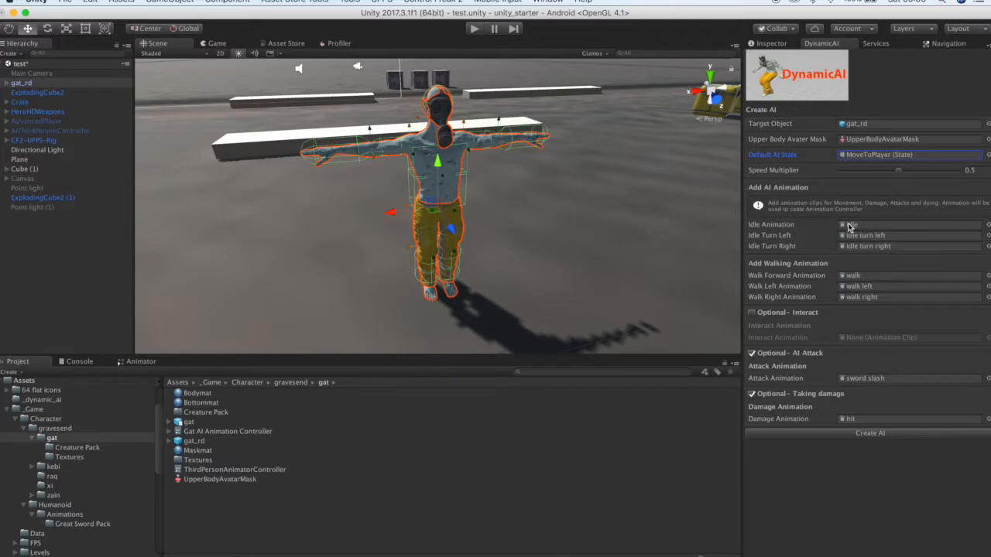
{"action": "mouse_move", "coordinate": [845, 222]}
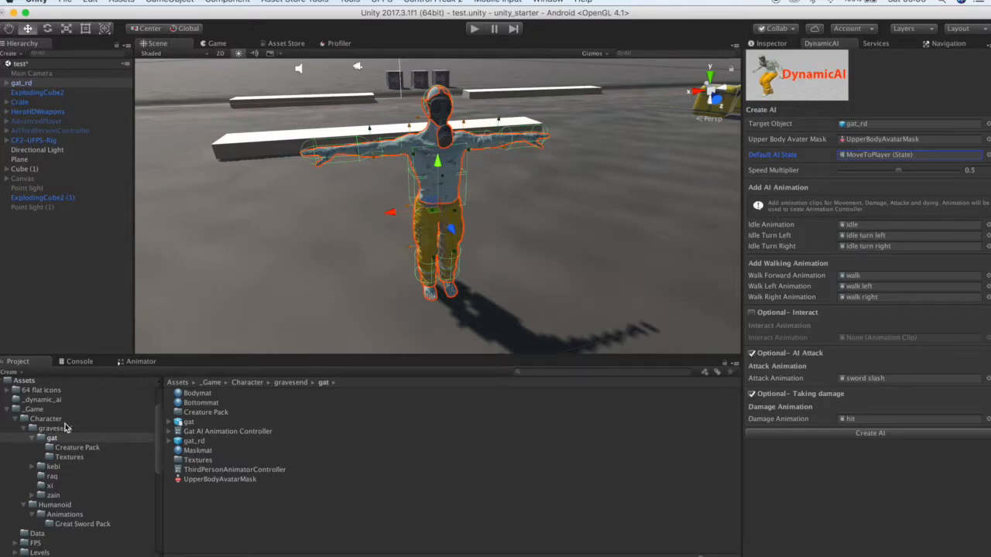
- Browse into the Great Sword Pack animations folder and expand its clip assets
{"action": "left_click", "coordinate": [81, 524]}
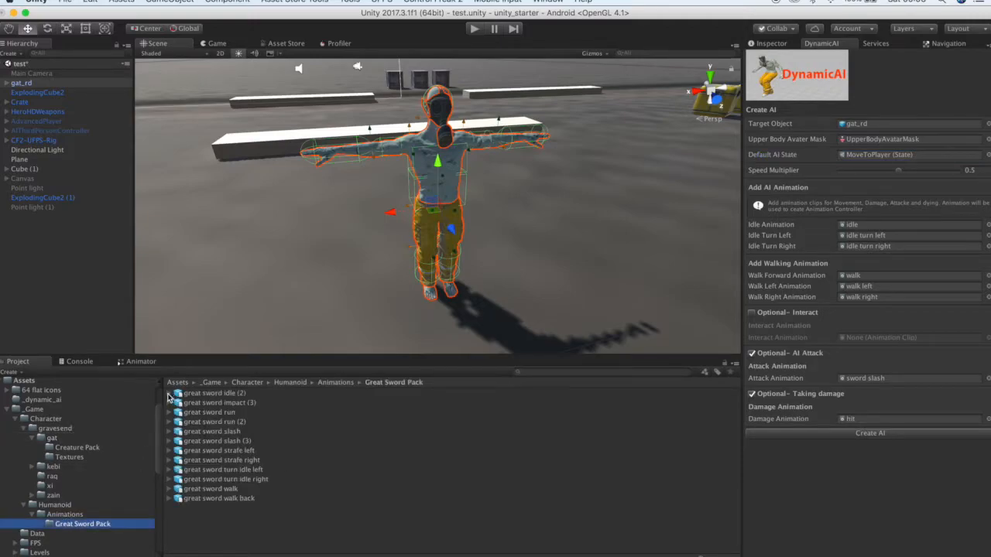
{"action": "left_click", "coordinate": [169, 392]}
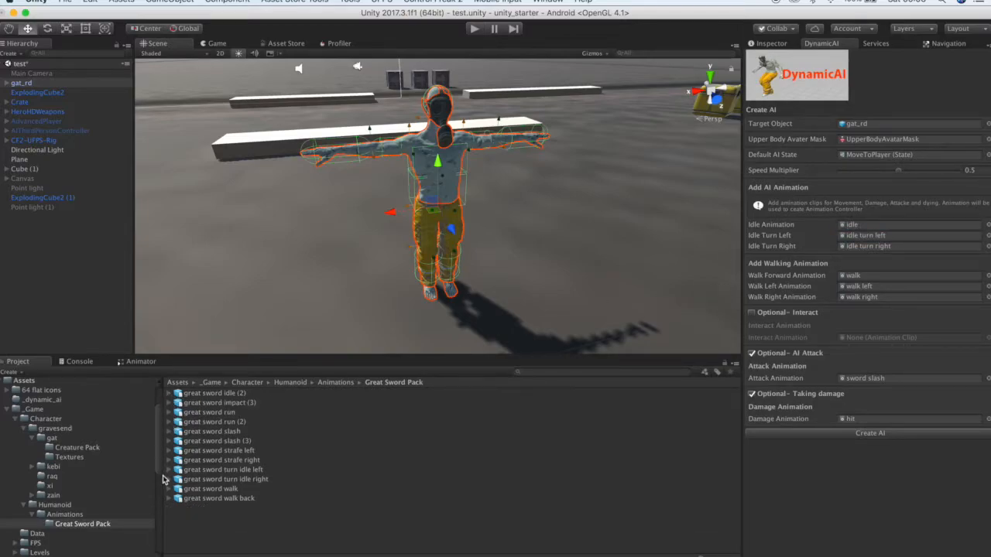
{"action": "left_click", "coordinate": [169, 470]}
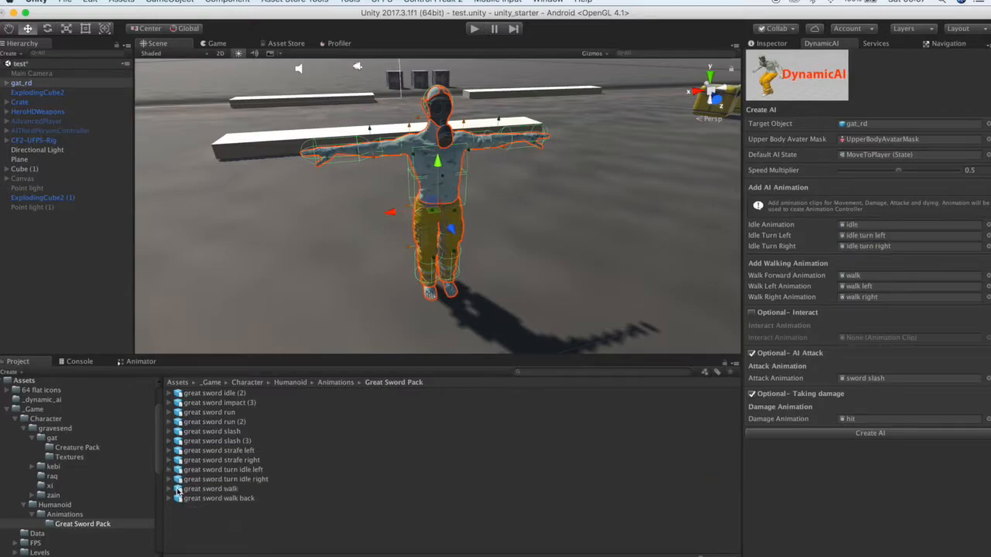
{"action": "left_click", "coordinate": [169, 479]}
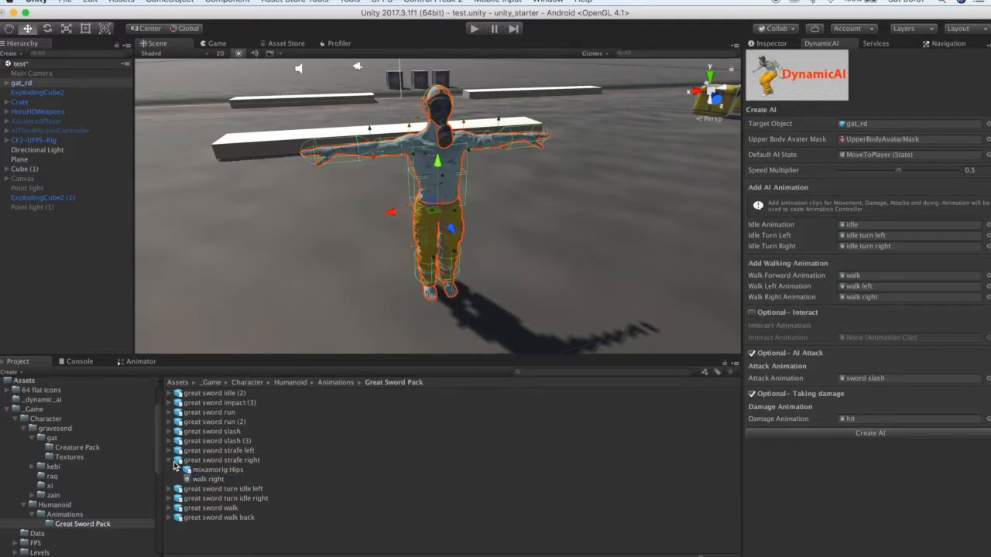
- Collapse the strafe right clip and reveal and select the great sword slash clip
{"action": "left_click", "coordinate": [222, 460]}
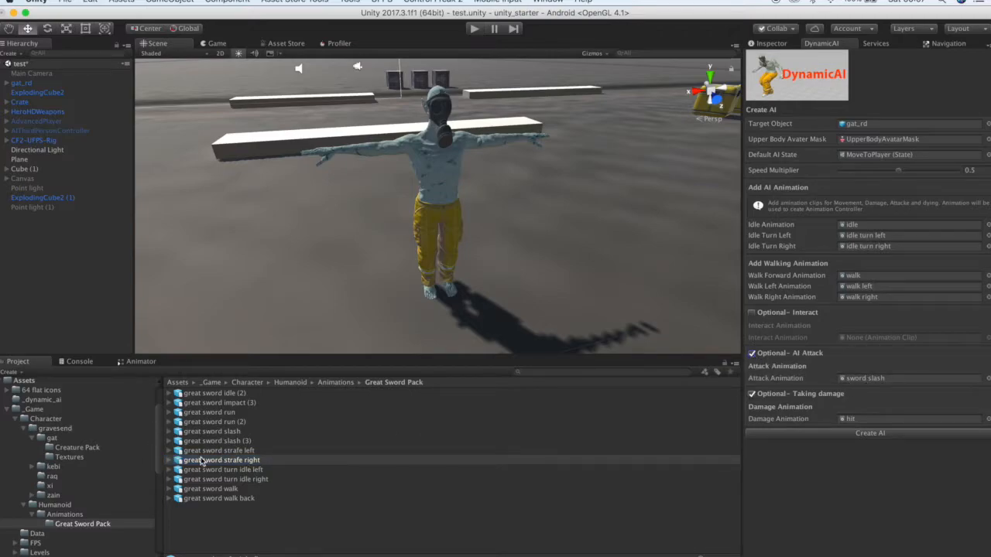
{"action": "left_click", "coordinate": [173, 431]}
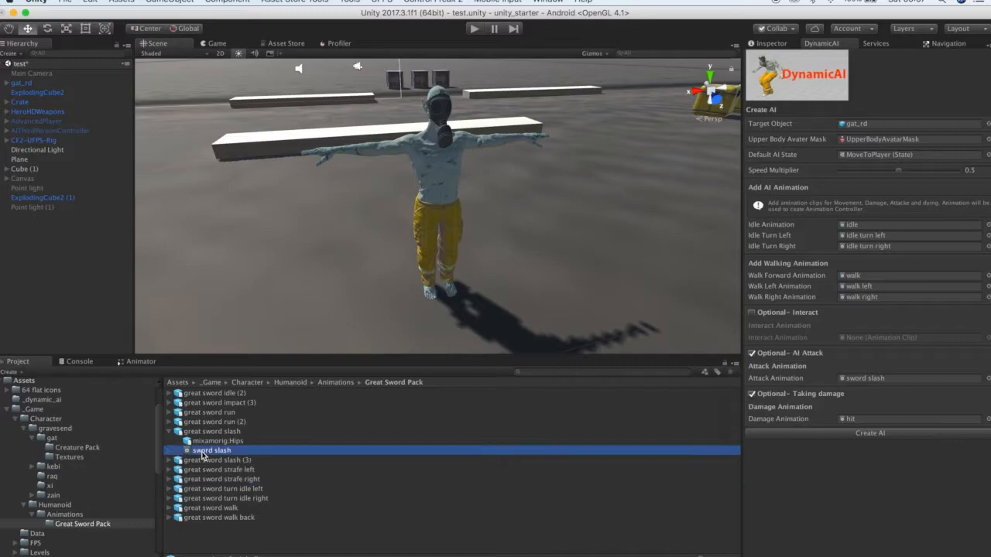
{"action": "left_click", "coordinate": [222, 479]}
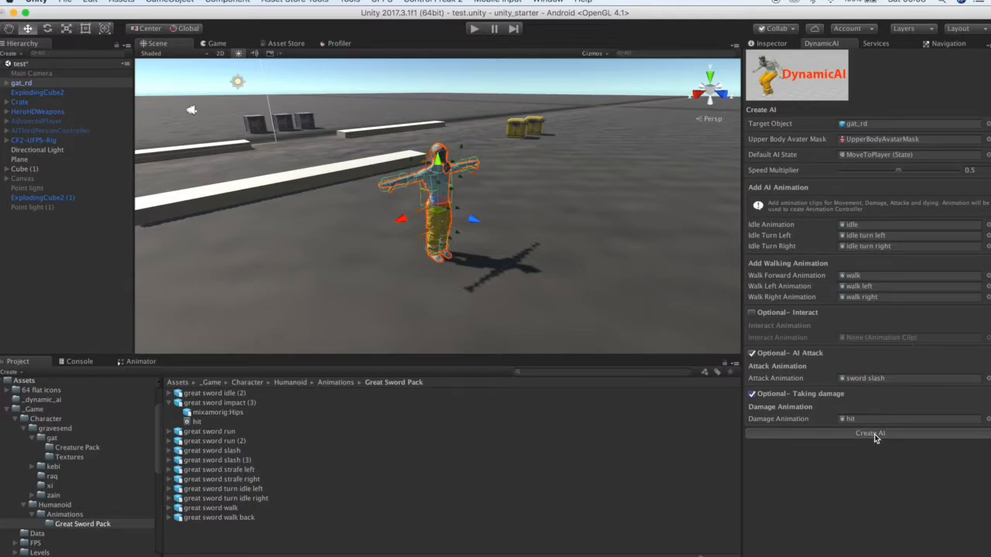
- Create the DynamicAI agent on gat_rd and run the game to test it
{"action": "left_click", "coordinate": [870, 433]}
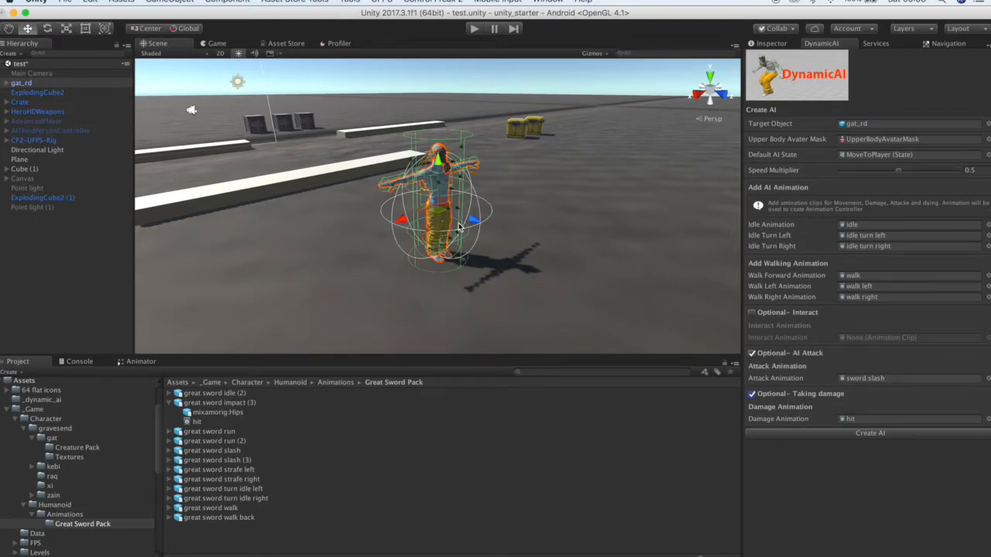
{"action": "left_click", "coordinate": [473, 29]}
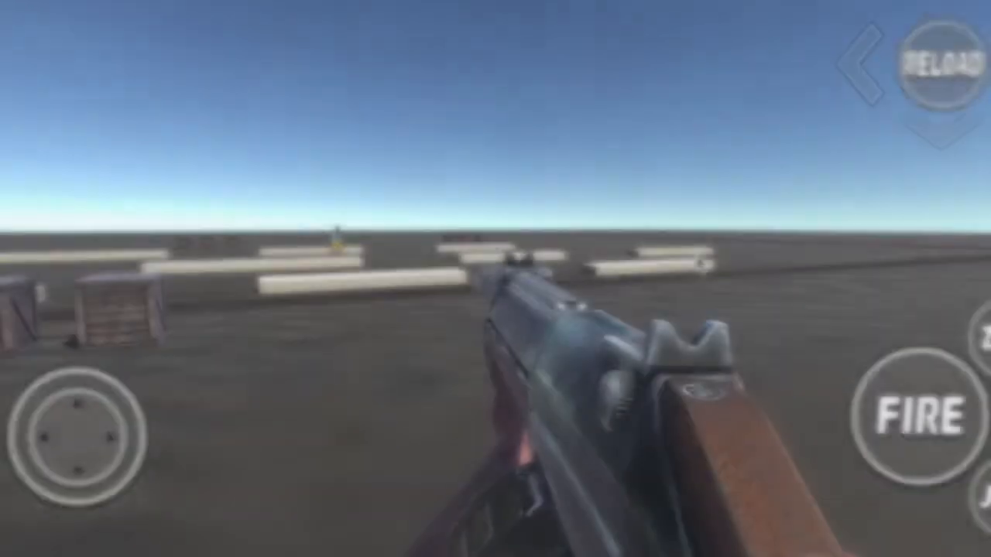